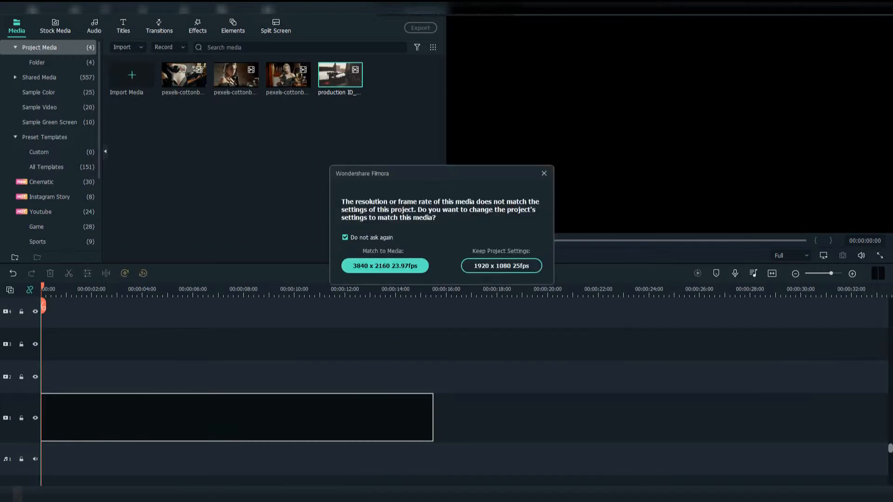
Dismiss the resolution prompt and line up the imported stock clips on video track 1
left_click(500, 265)
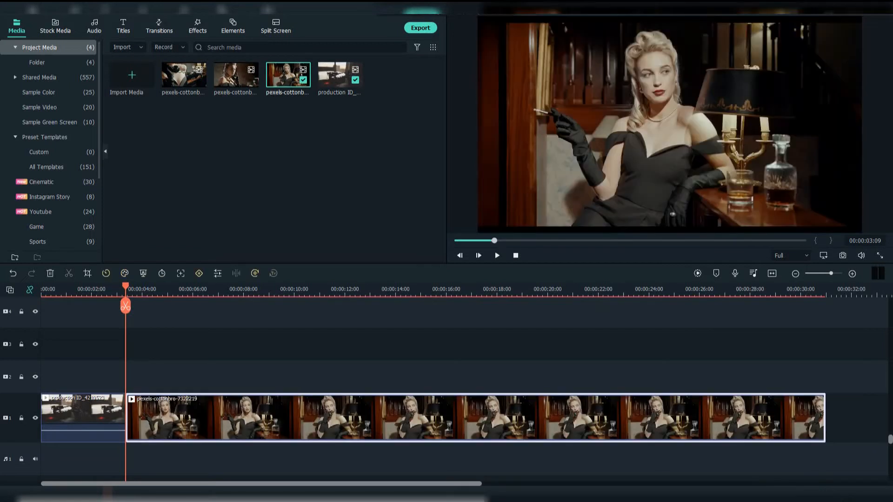
left_click_drag(126, 288, 208, 289)
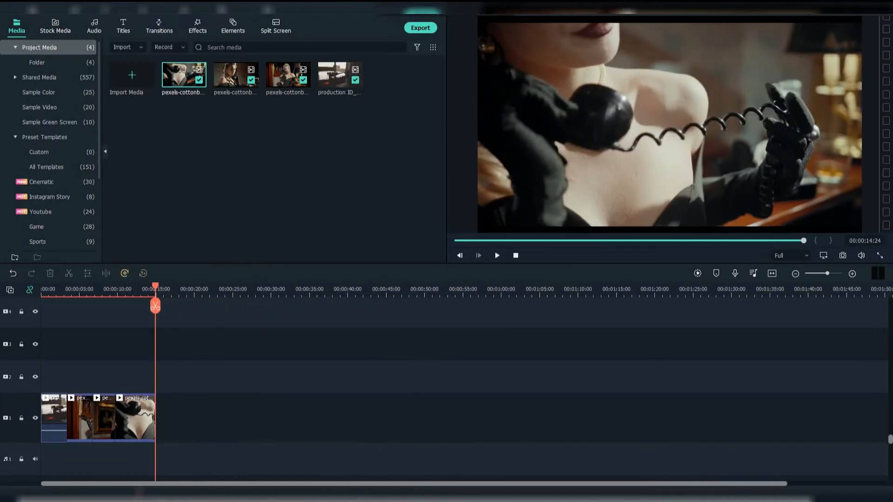
left_click(197, 26)
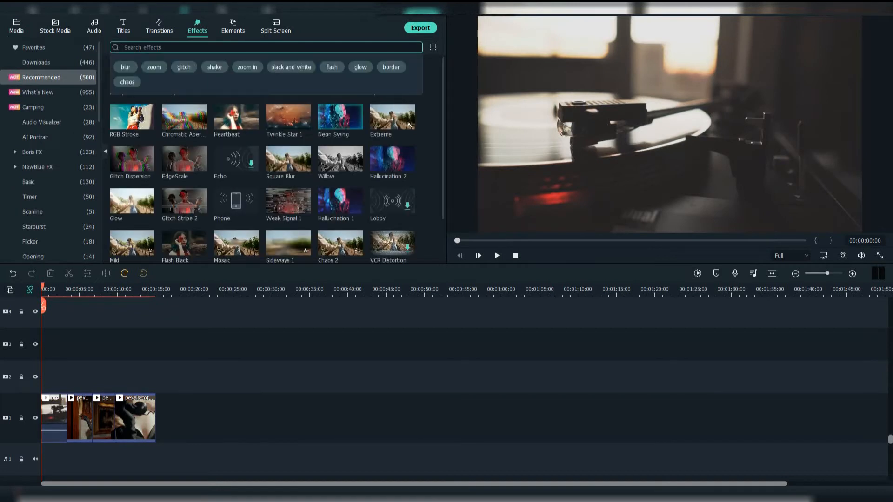
Add a Crop effect above the clips with Left and Right set to 15 and confirm
type("crop")
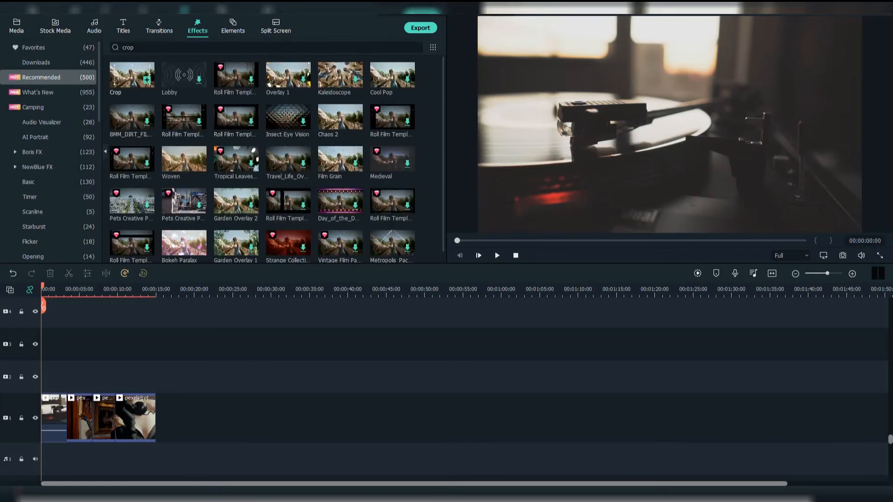
left_click_drag(131, 74, 75, 375)
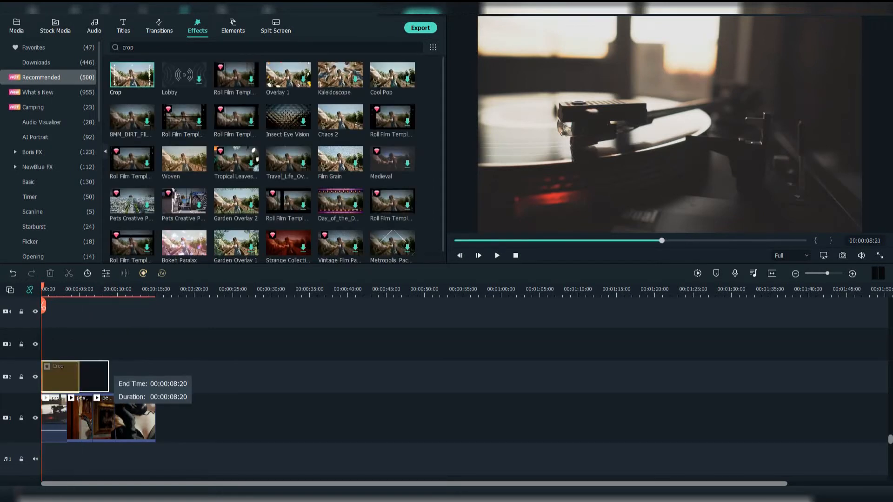
double_click(74, 377)
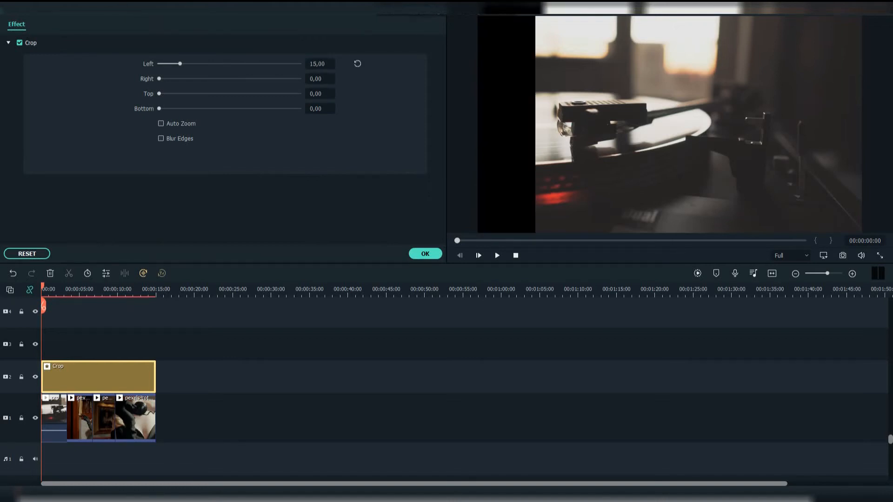
left_click_drag(159, 78, 180, 78)
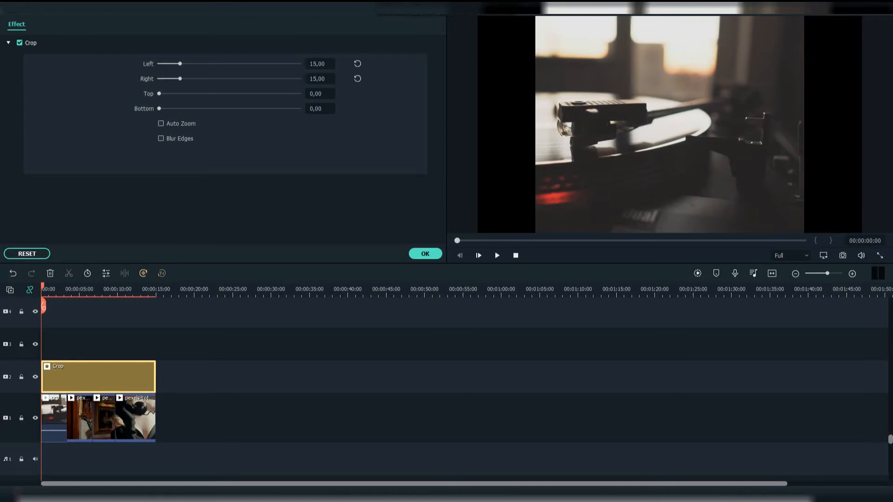
left_click(197, 25)
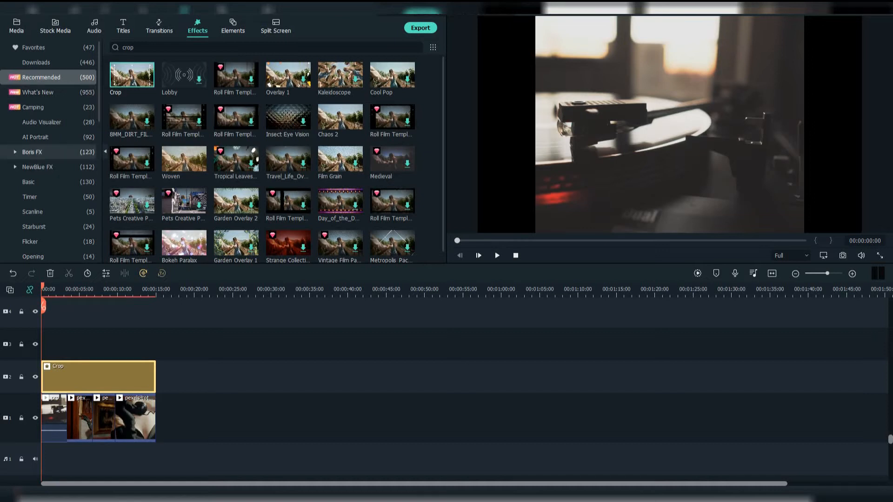
Stretch the Old Film Scratches overlay over all clips and stack Dirty Film above it
scroll("down", 3)
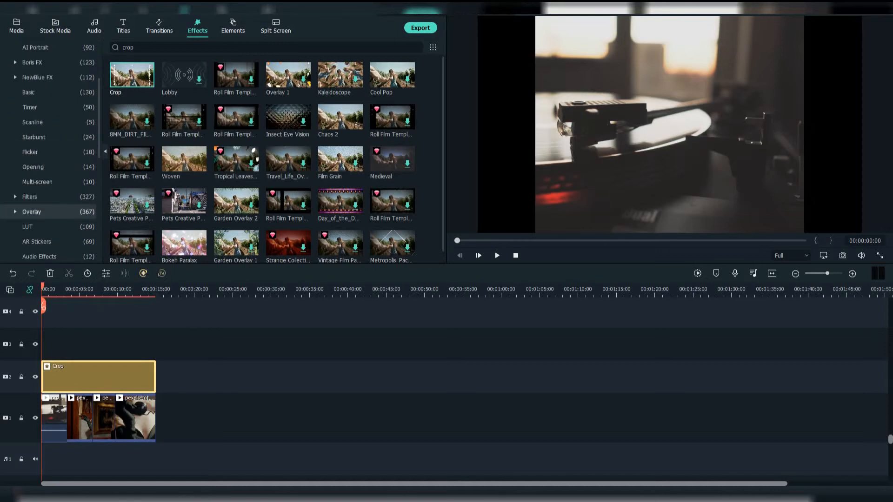
left_click(39, 227)
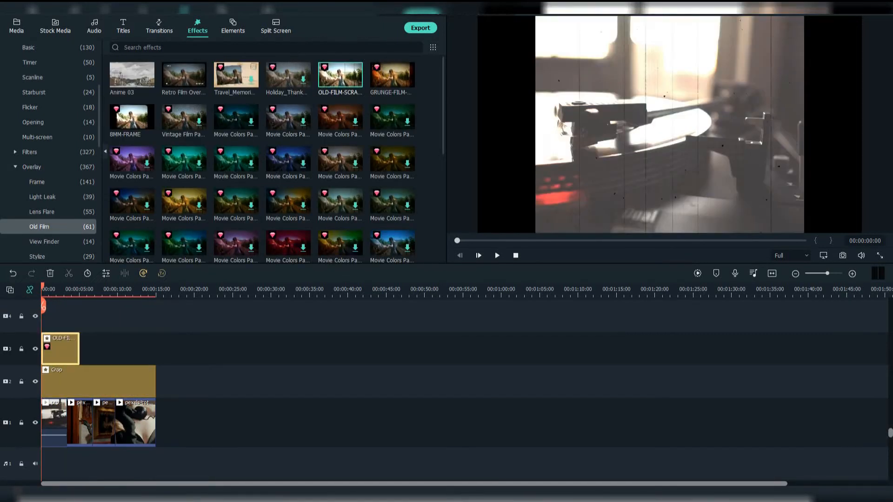
left_click_drag(74, 347, 156, 348)
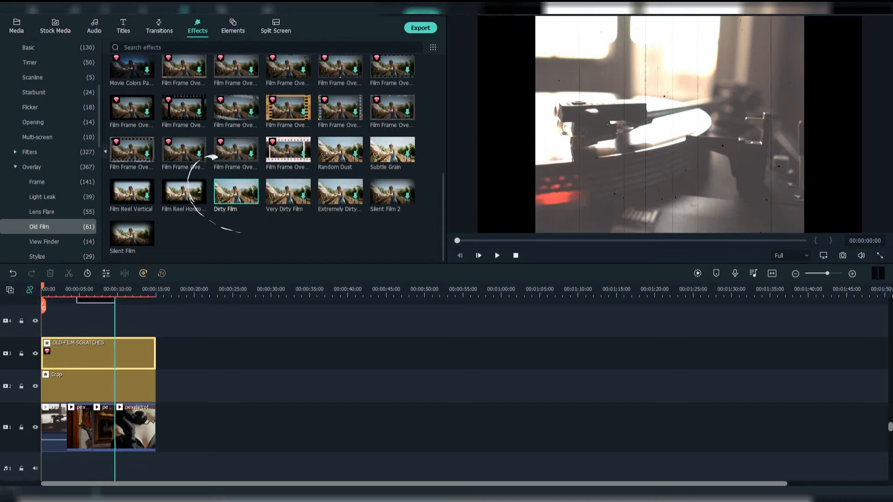
left_click_drag(235, 193, 85, 324)
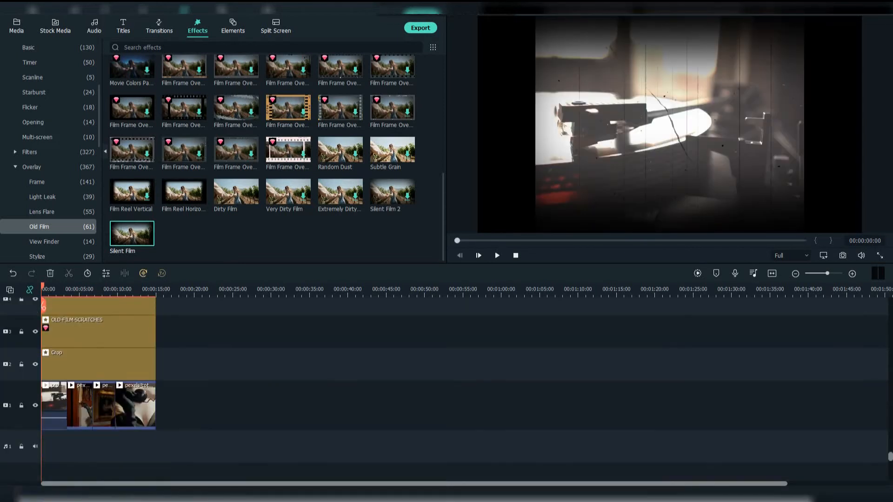
Grade the first clip with the B&W Film 3D LUT in its Color settings
left_click(54, 405)
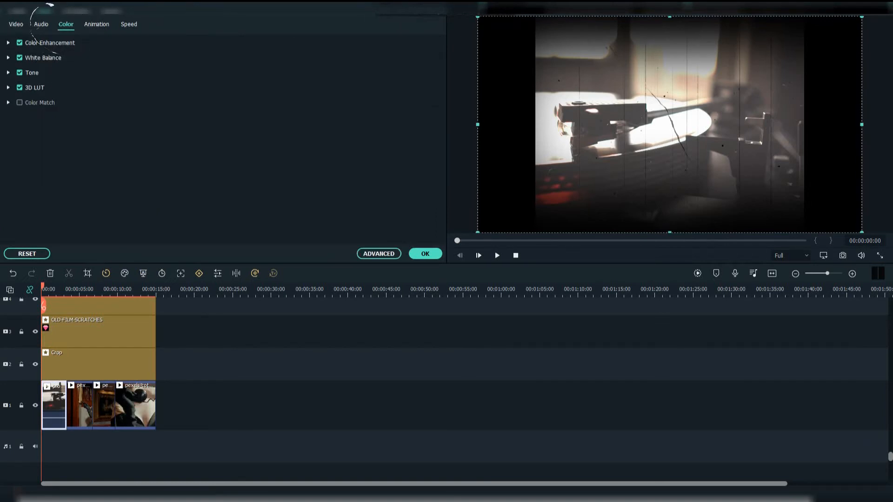
left_click(8, 87)
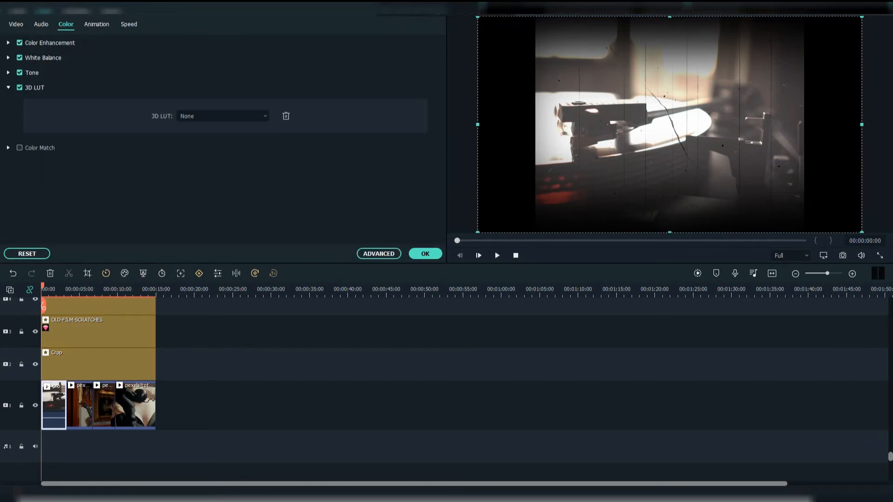
left_click(222, 116)
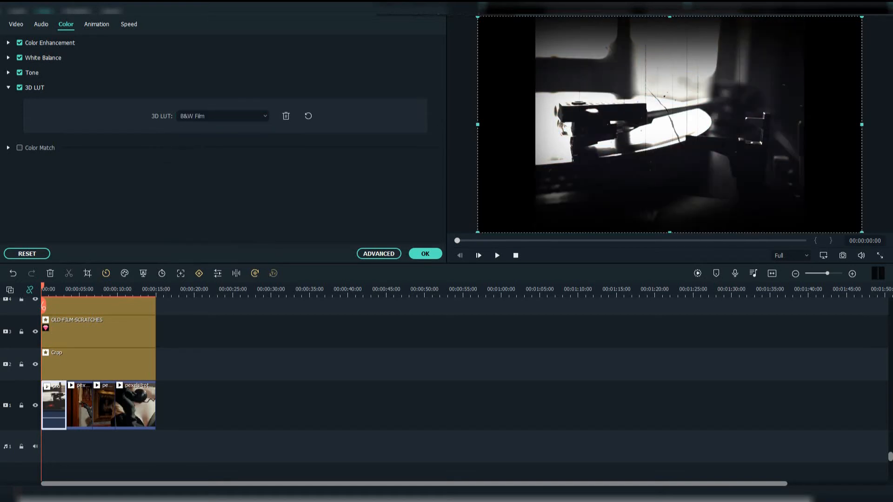
left_click(79, 404)
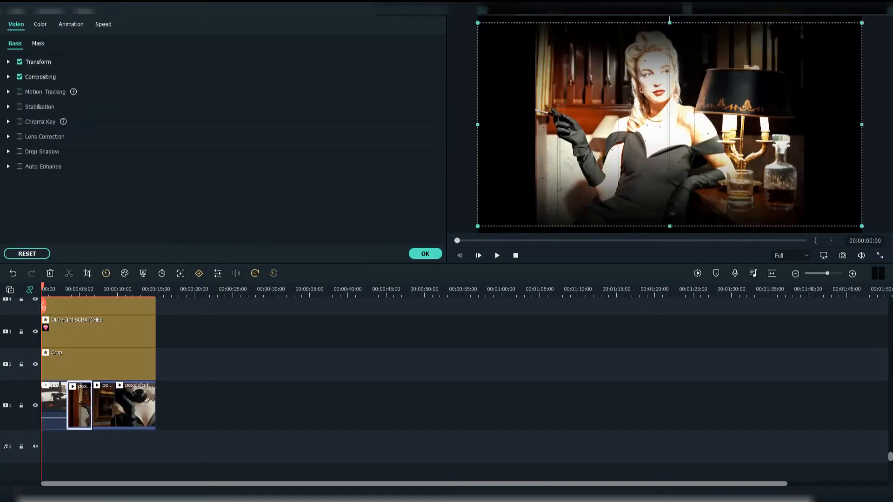
Apply the same B&W Film LUT to the second and third clips
left_click(40, 24)
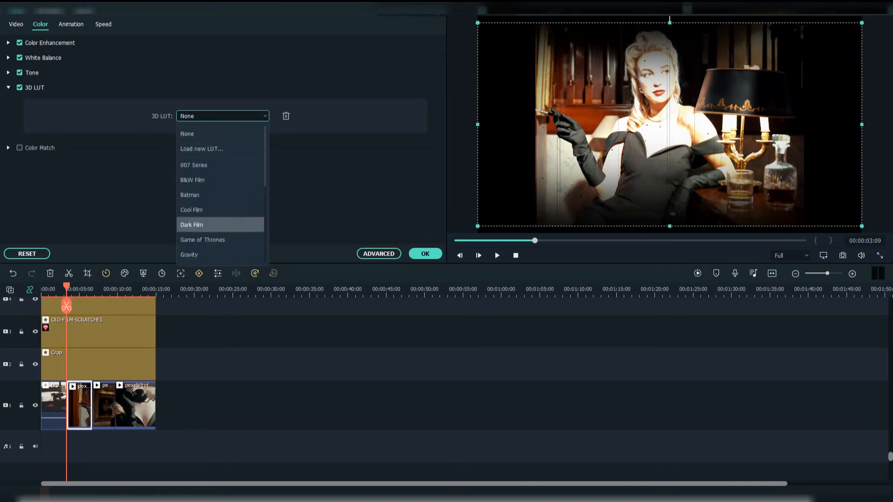
left_click(192, 179)
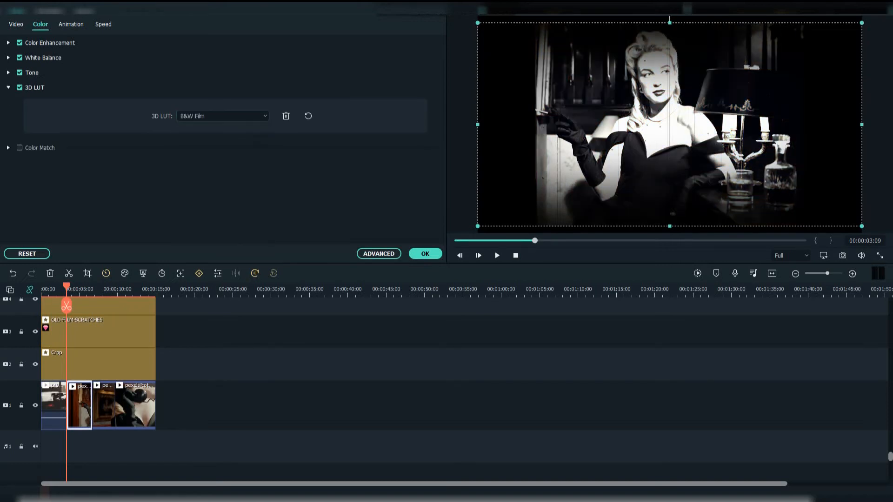
left_click(222, 116)
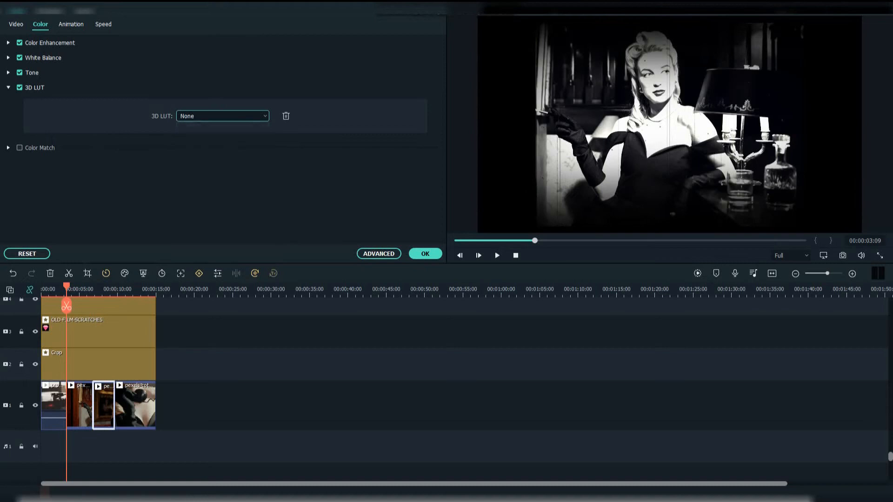
left_click(222, 116)
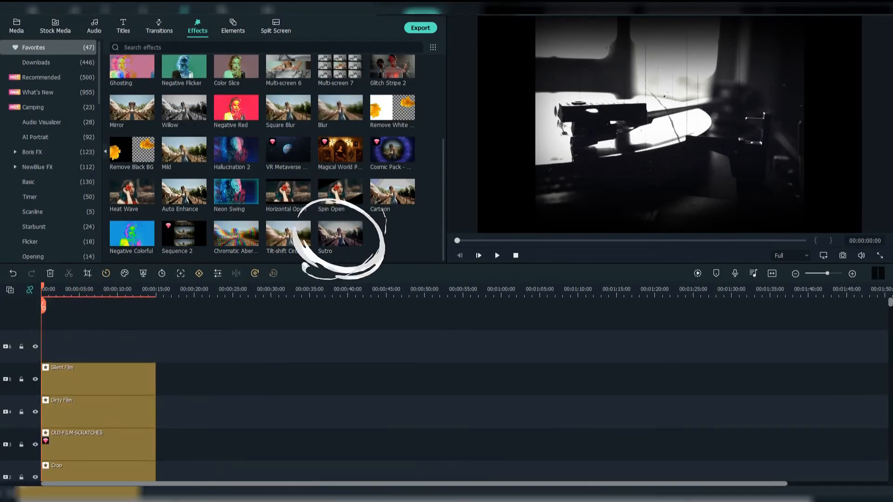
Place the Sutro filter from Favorites on the top track over the whole edit
left_click_drag(340, 233, 60, 346)
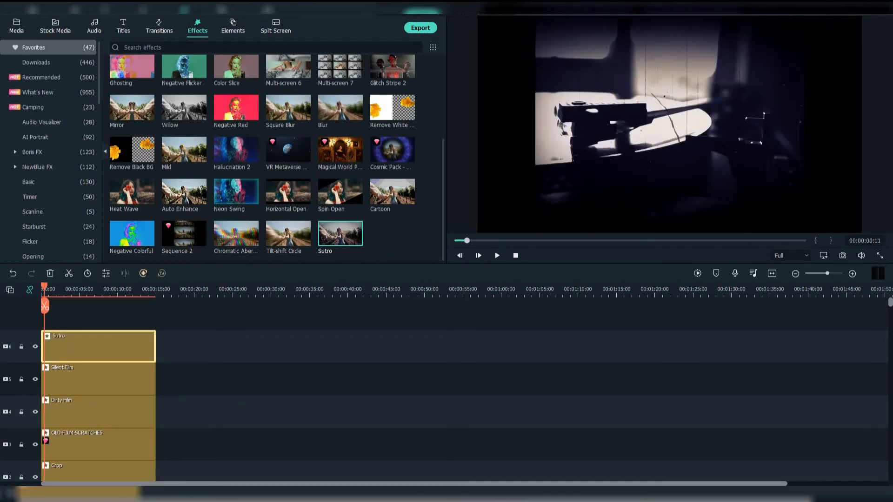
left_click(17, 26)
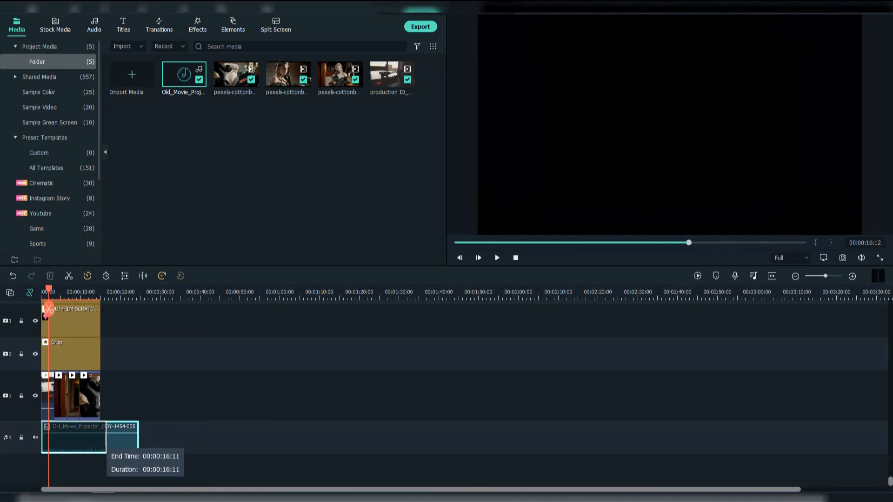
Put the projector sound on audio track 1 and search the audio library for 'retro'
left_click_drag(138, 438, 102, 437)
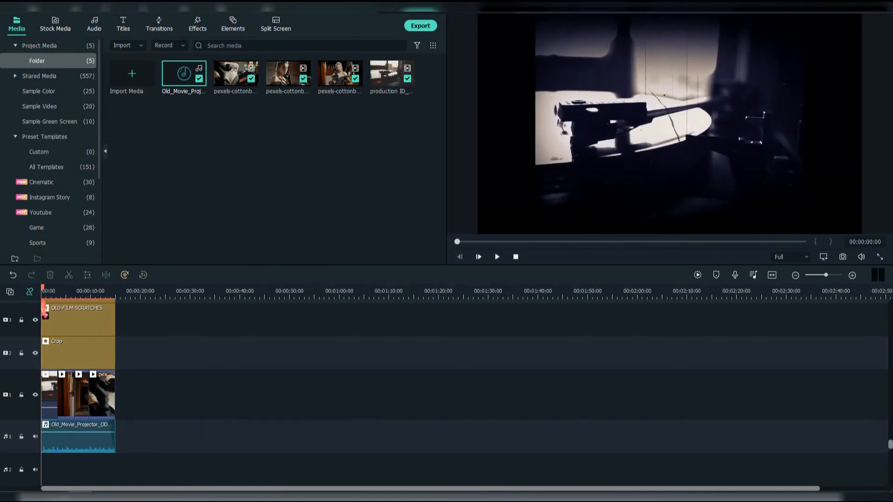
left_click(94, 24)
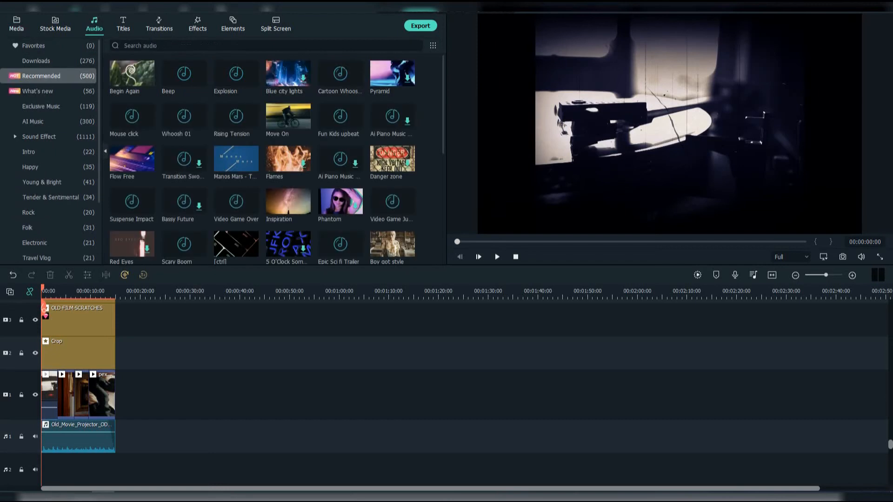
type("retro")
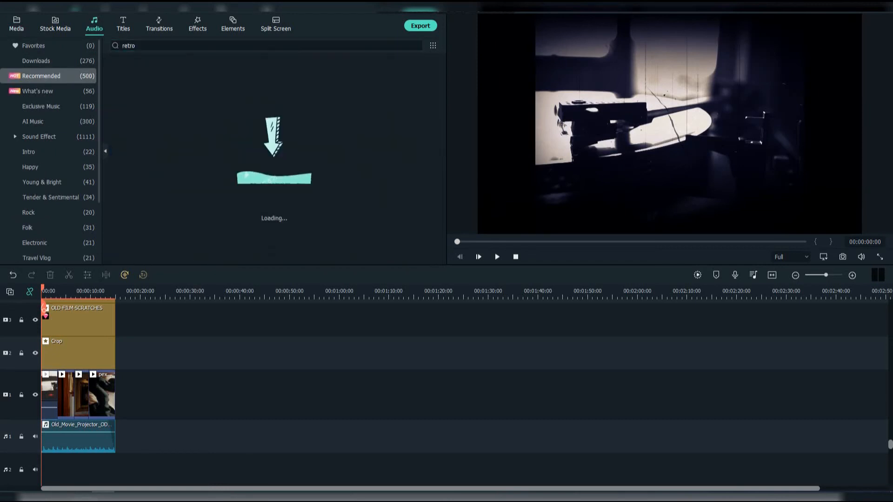